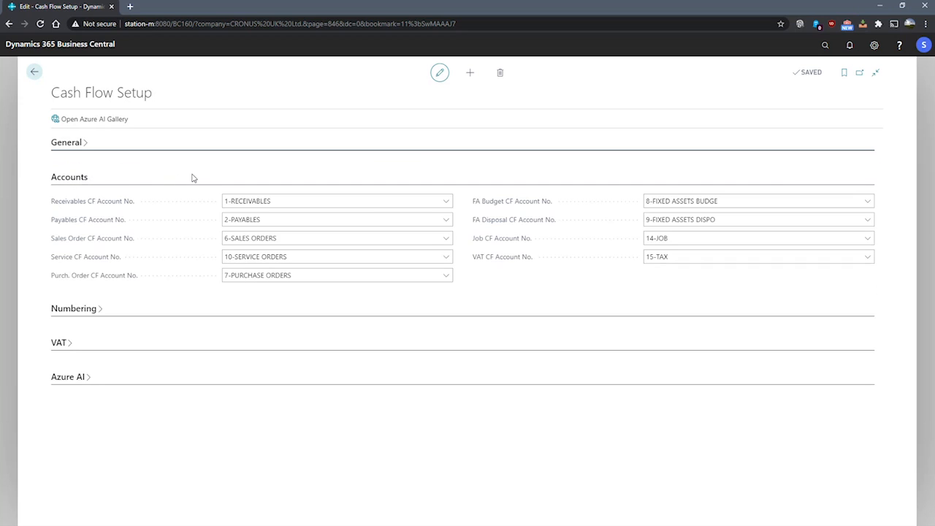
Collapse the Accounts FastTab and reveal the Numbering settings with the CASHFLOW number series
click(69, 177)
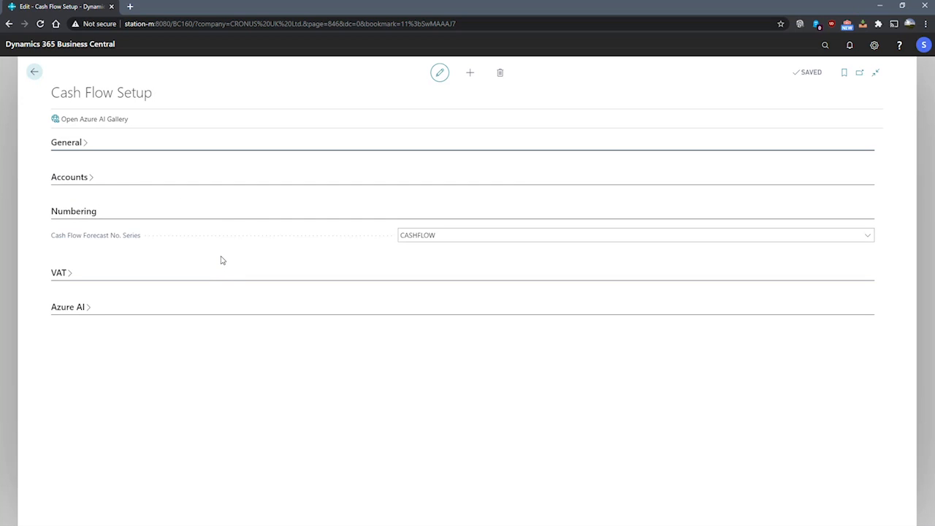
Reveal the VAT settings: quarterly taxable period and CM+1M+7D payment window
click(58, 274)
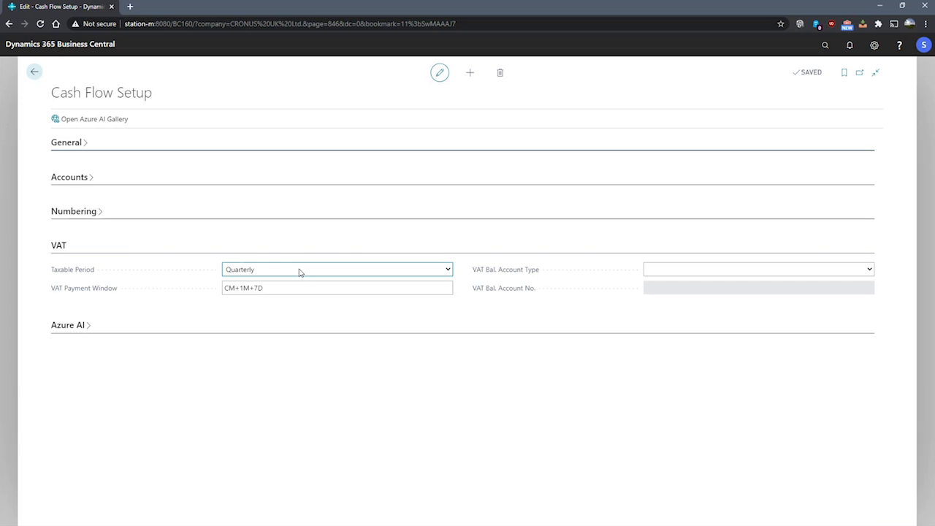
click(757, 269)
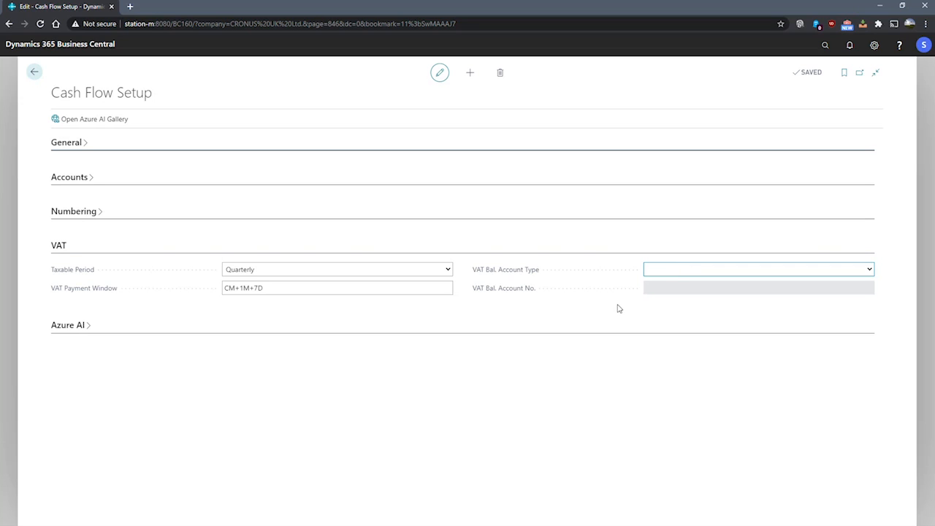
Set the VAT Bal. Account Type to G/L Account
click(757, 269)
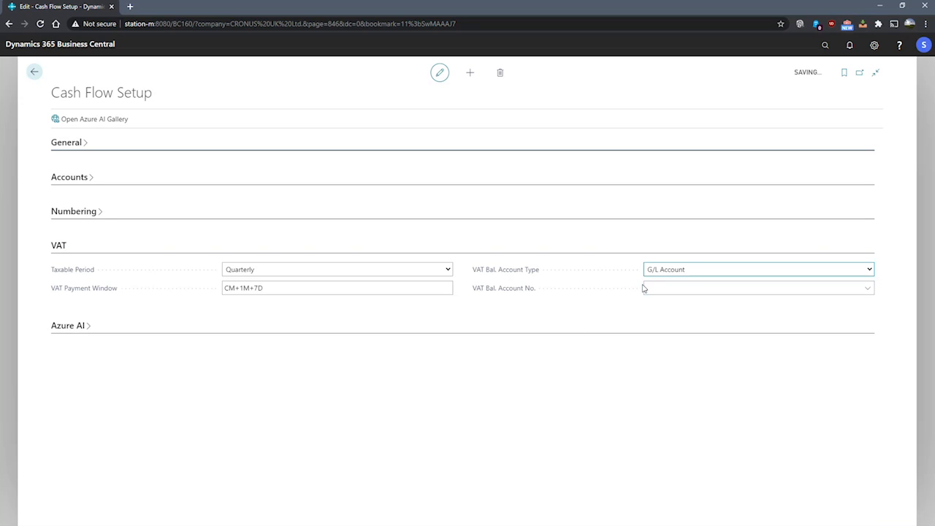